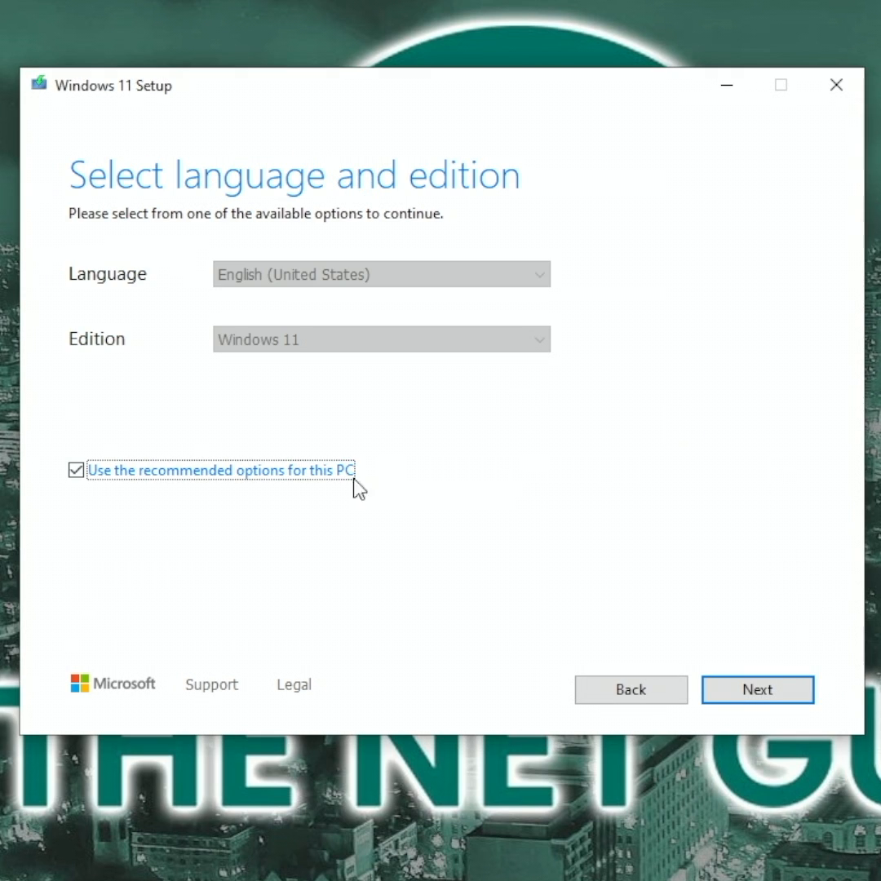
Turn off recommended options, keeping English (United States) and Windows 11, and continue
left_click(77, 470)
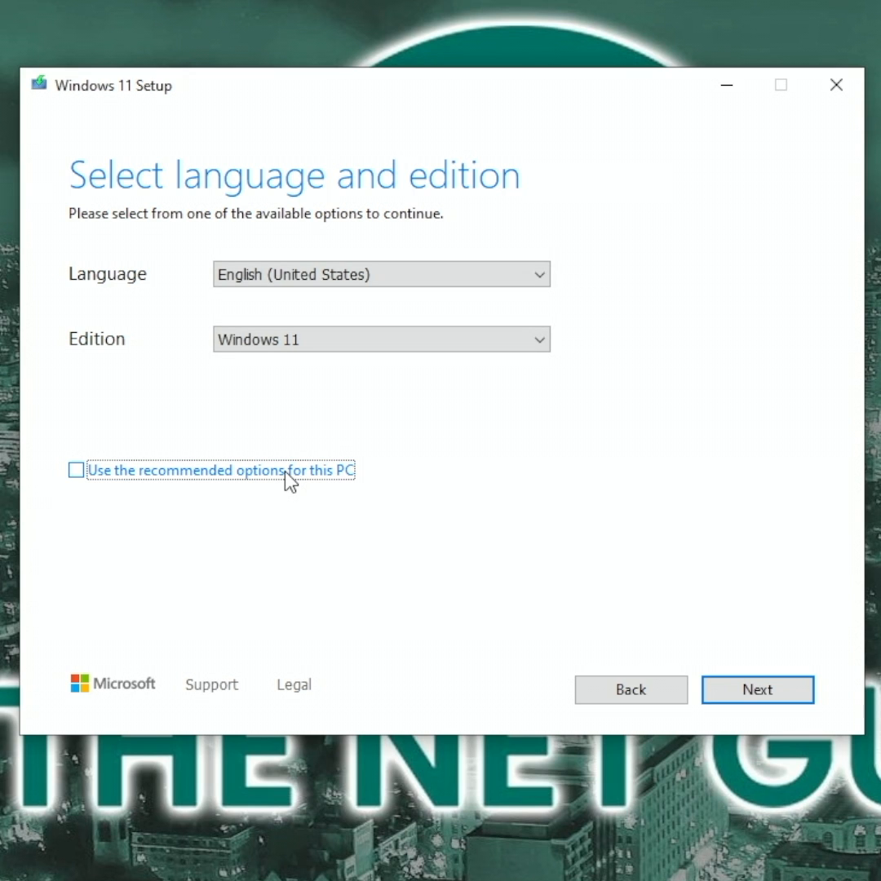
left_click(757, 690)
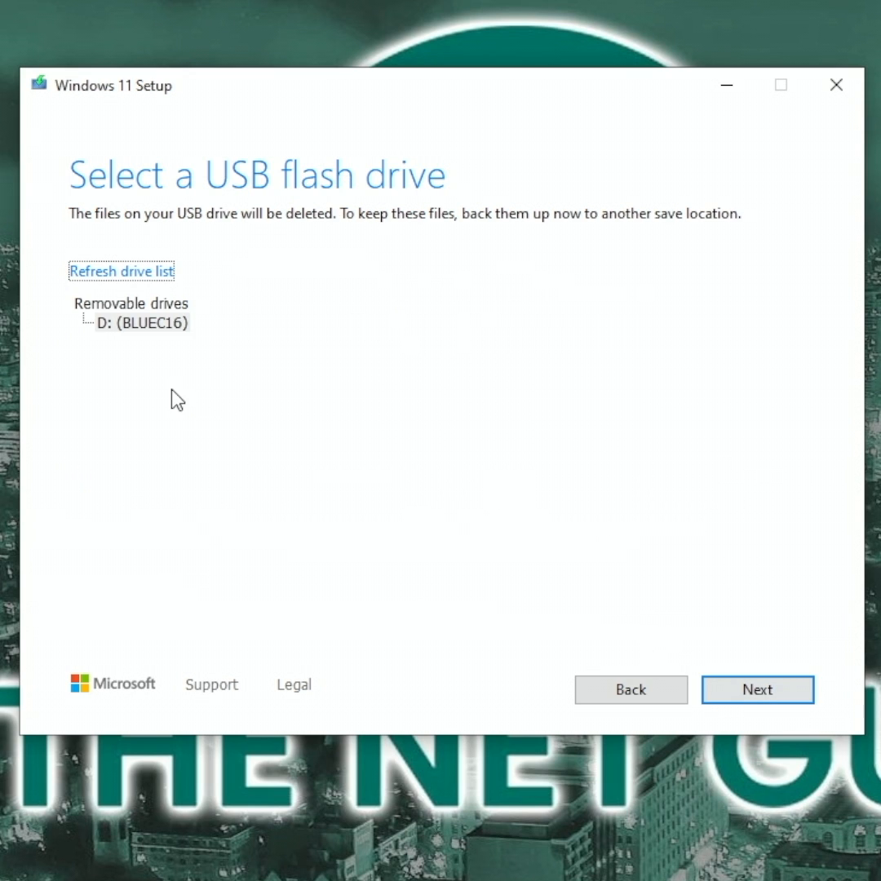
Choose removable drive D: (BLUEC16) as the installation media target
left_click(141, 323)
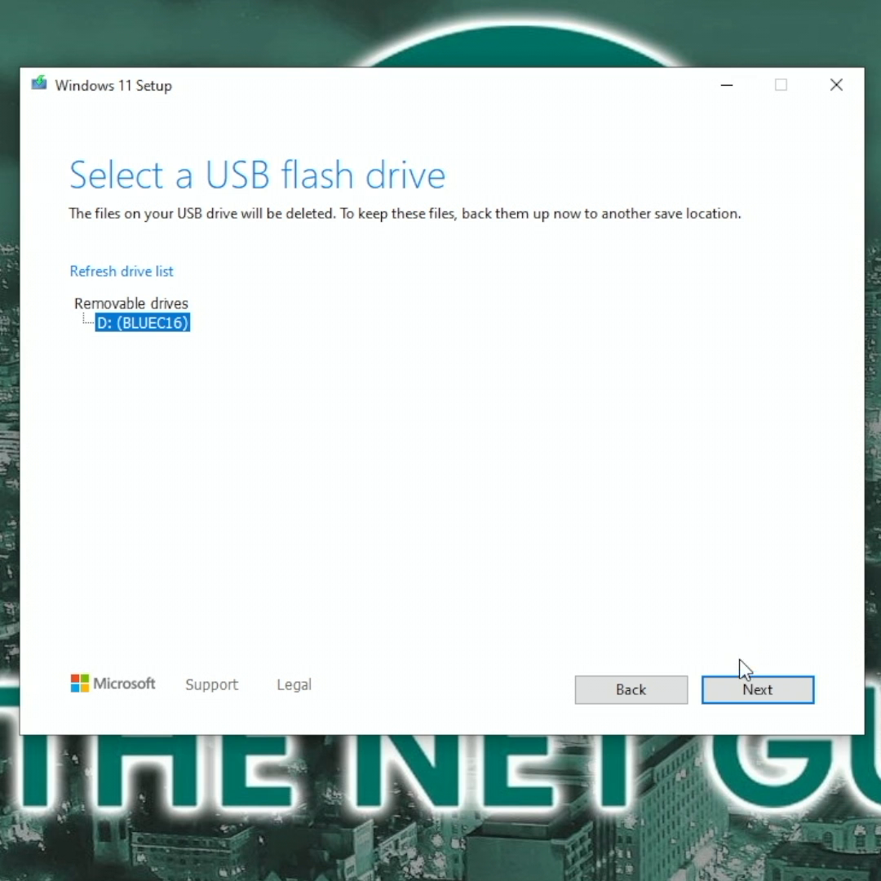
left_click(758, 690)
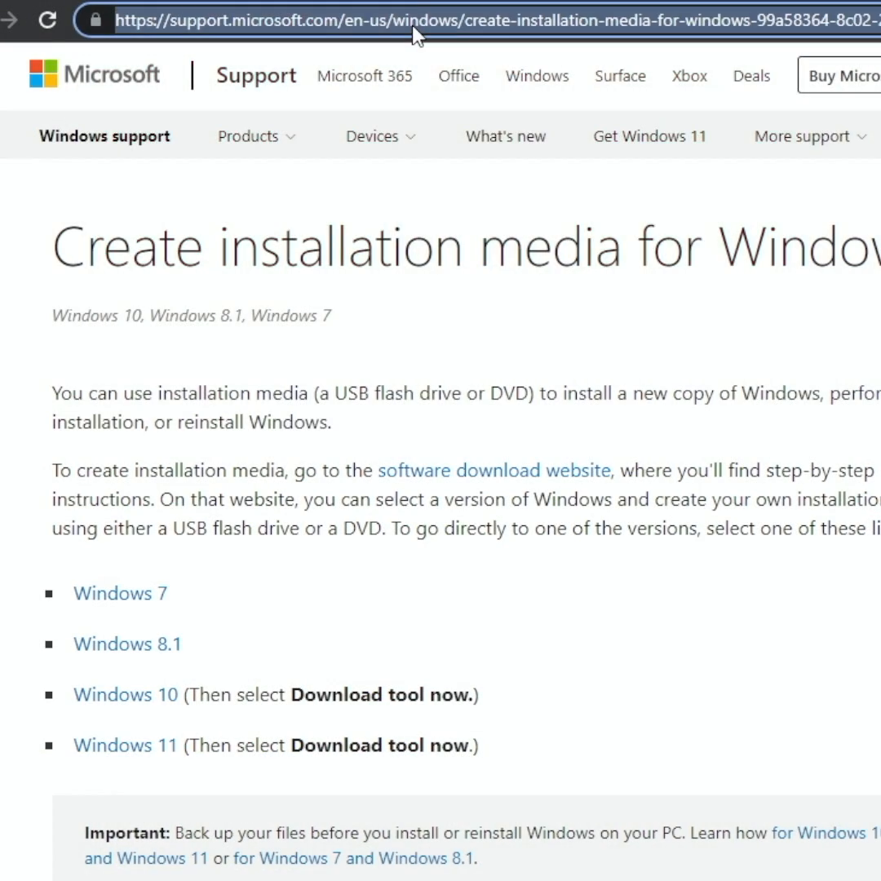
Search the web for 'rufus to' from the address bar
type("rufus to")
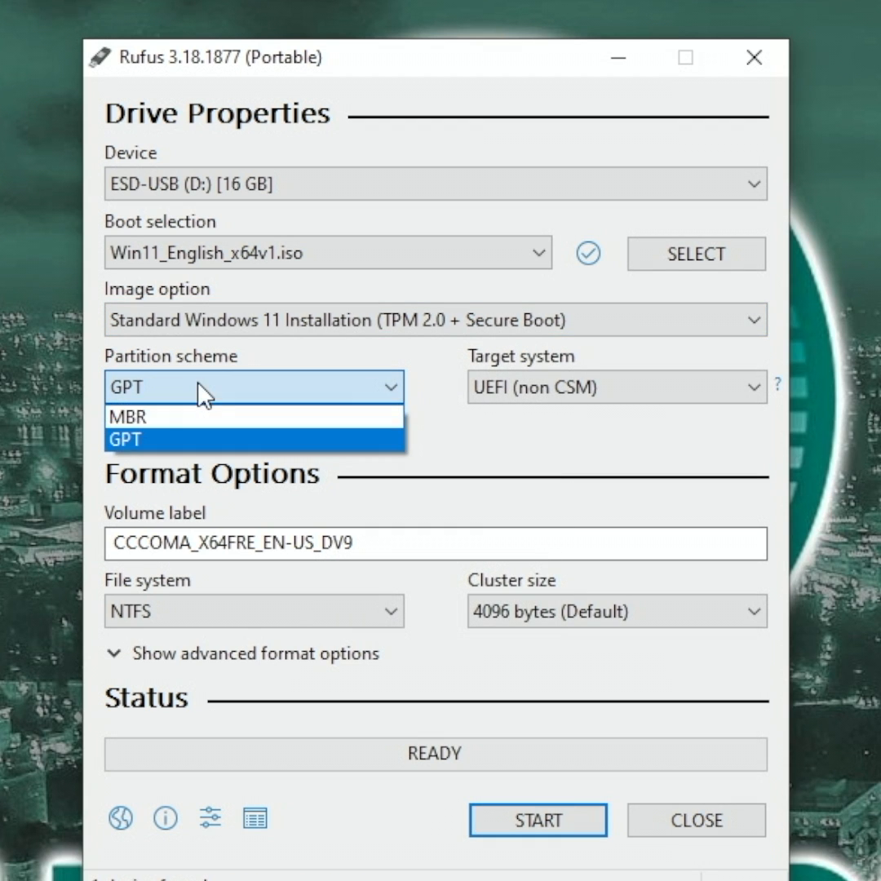
Try MBR, then set the partition scheme to GPT with UEFI (non CSM) target
left_click(127, 416)
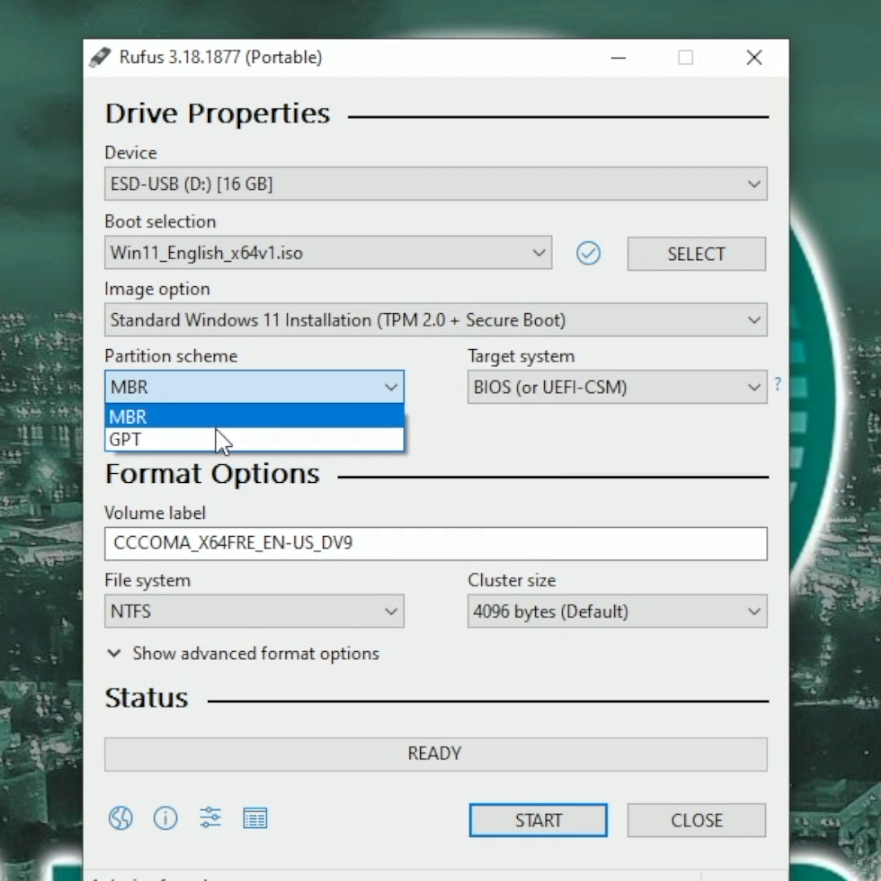
left_click(124, 439)
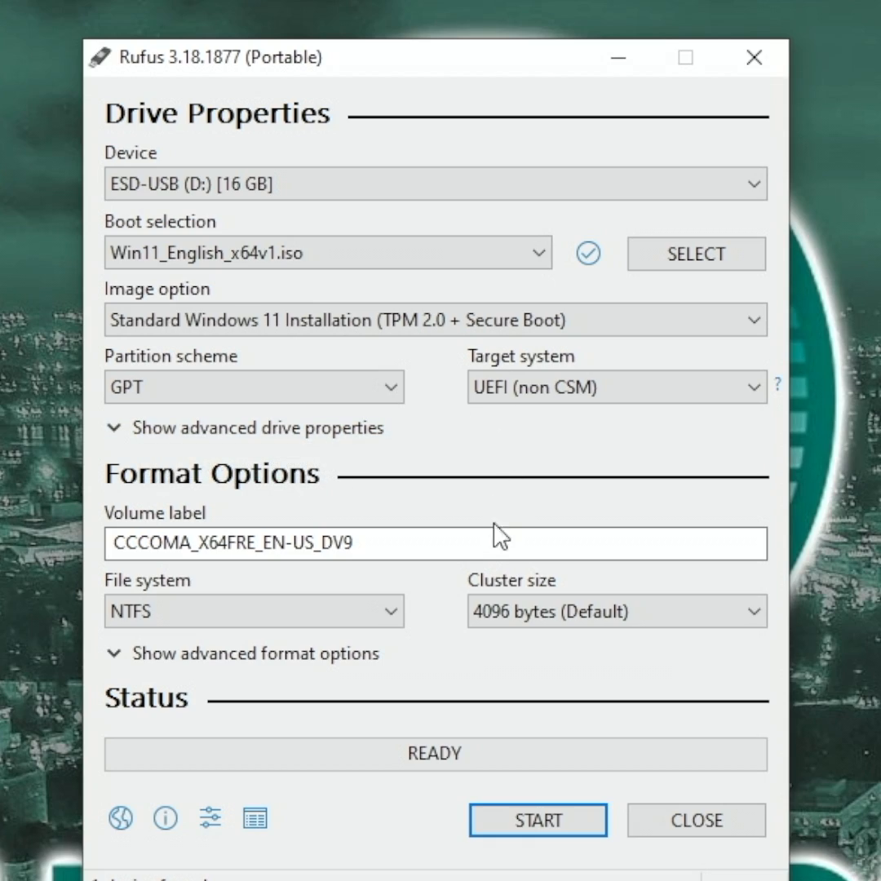